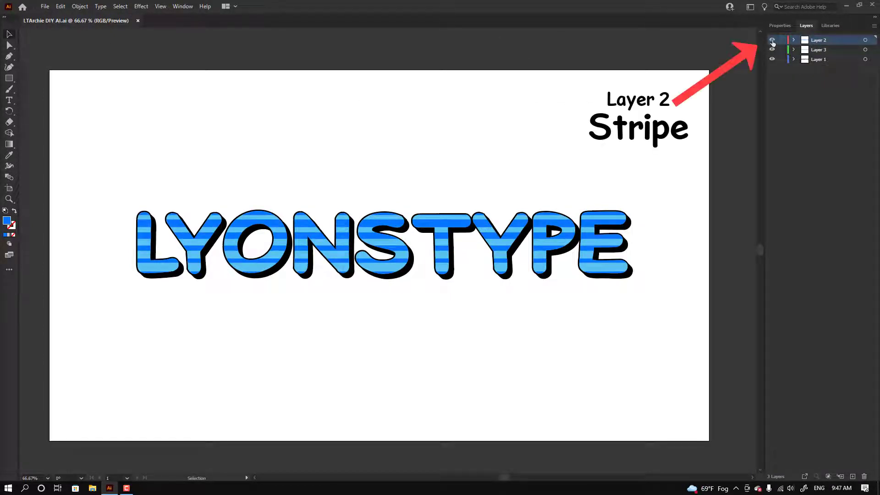
- Toggle the stripe, base and extrude layers' visibility to isolate the base letters
left_click(772, 40)
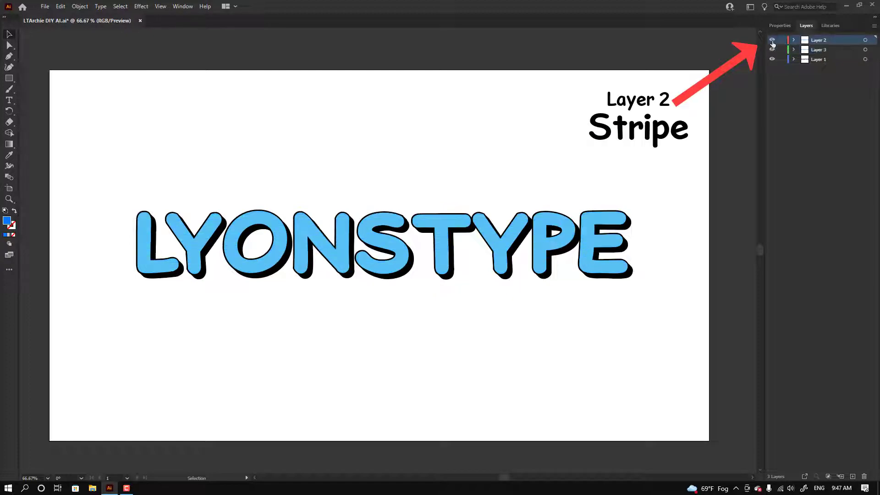
left_click(772, 50)
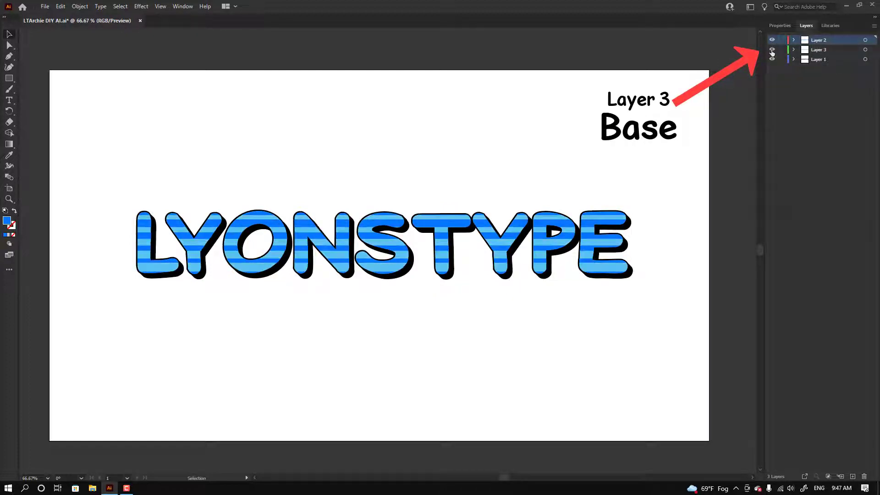
left_click(772, 58)
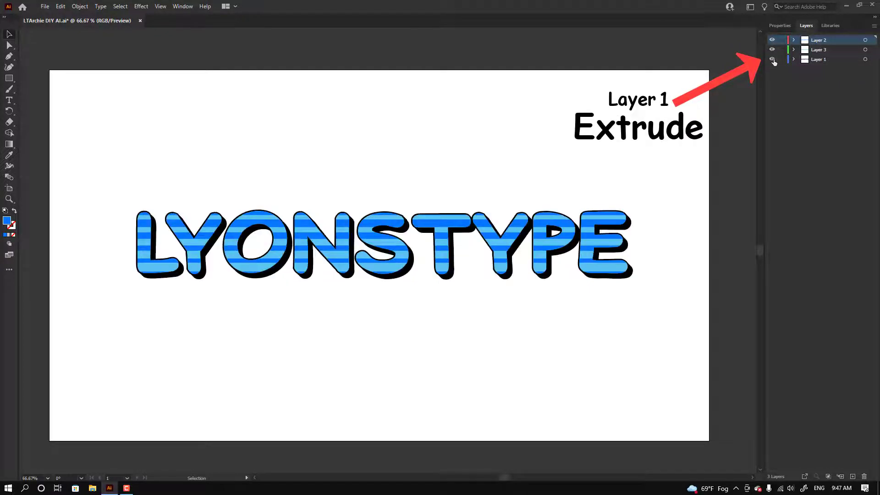
left_click(772, 60)
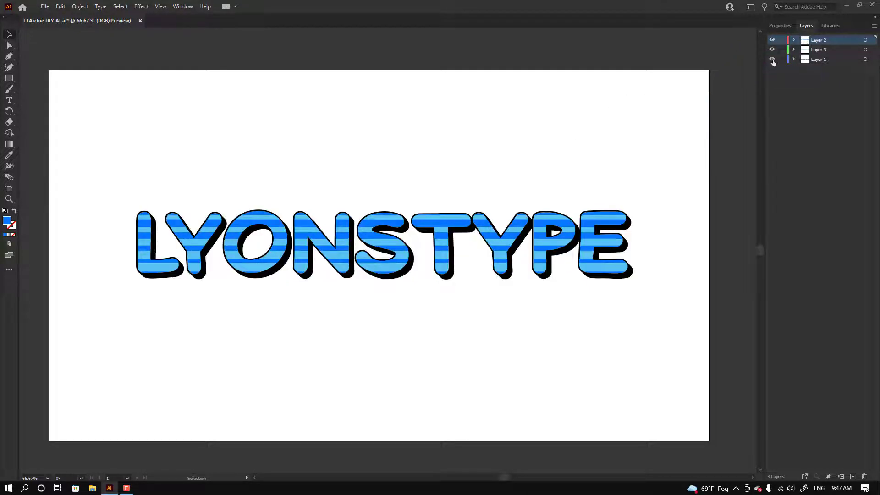
left_click(772, 61)
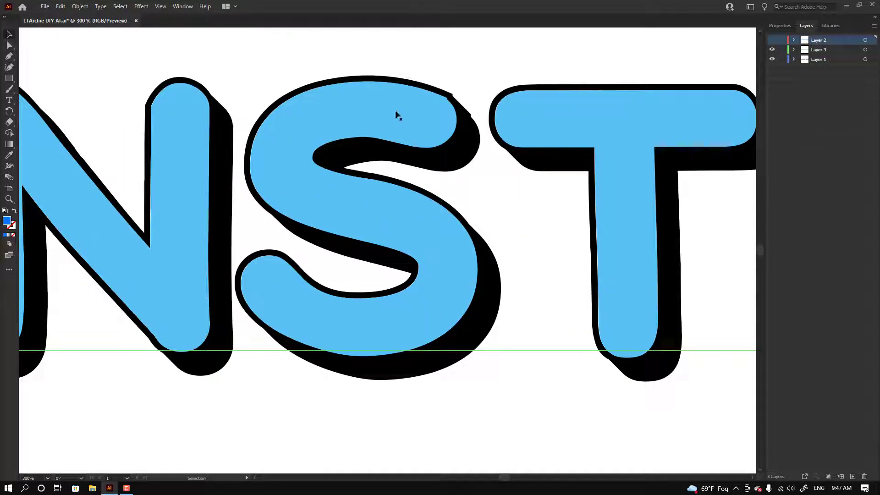
- Fill the Layer 3 base letters yellow via the Properties fill swatches
left_click(819, 50)
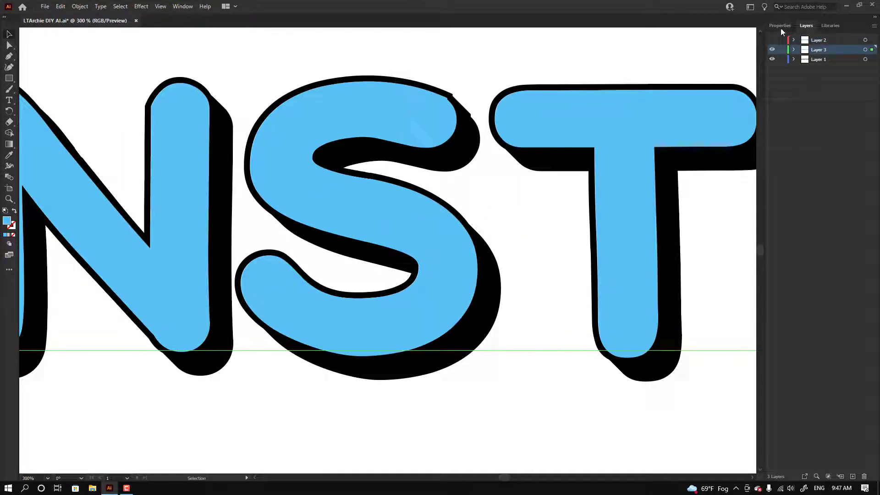
left_click(779, 25)
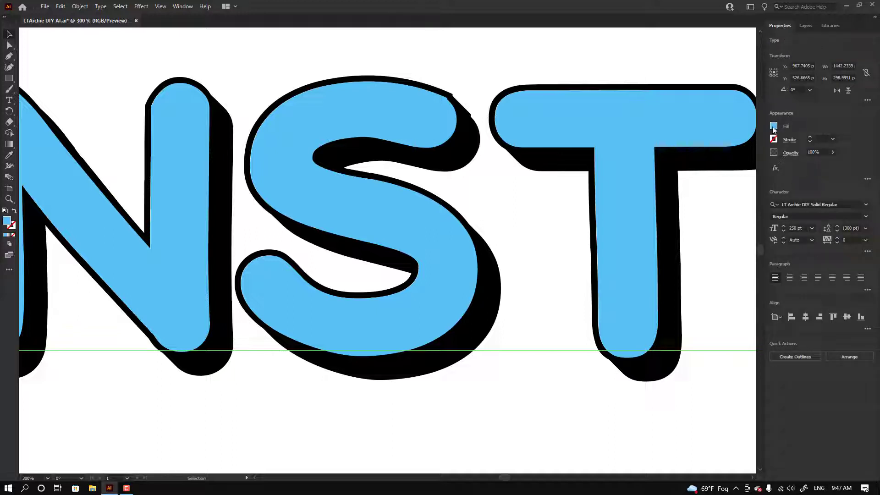
left_click(774, 126)
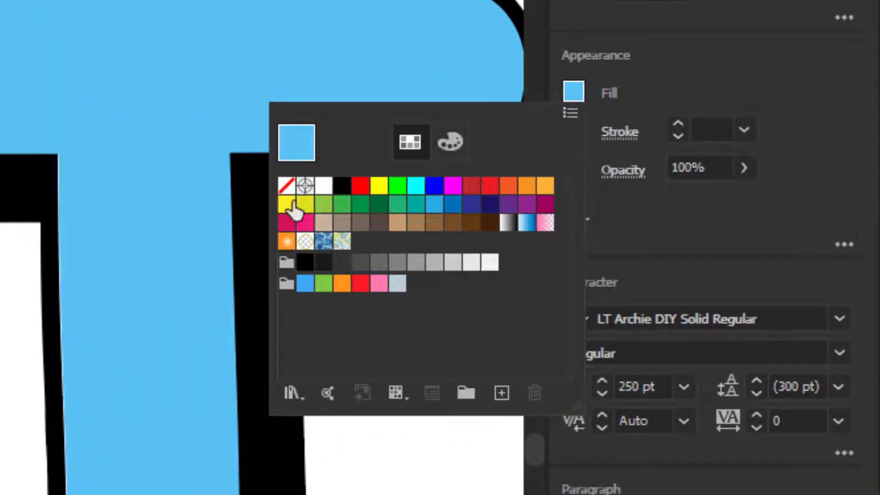
left_click(287, 203)
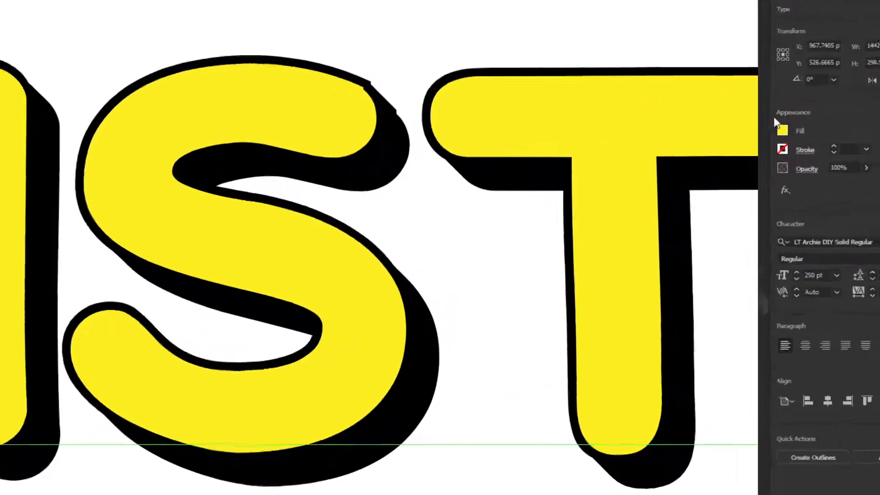
- Mix the yellow fill into a soft orange with the RGB sliders
left_click(782, 130)
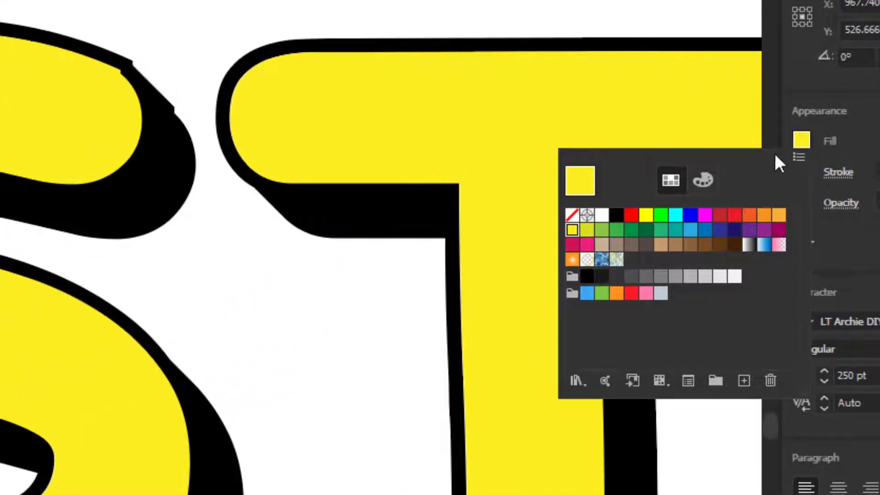
left_click(703, 180)
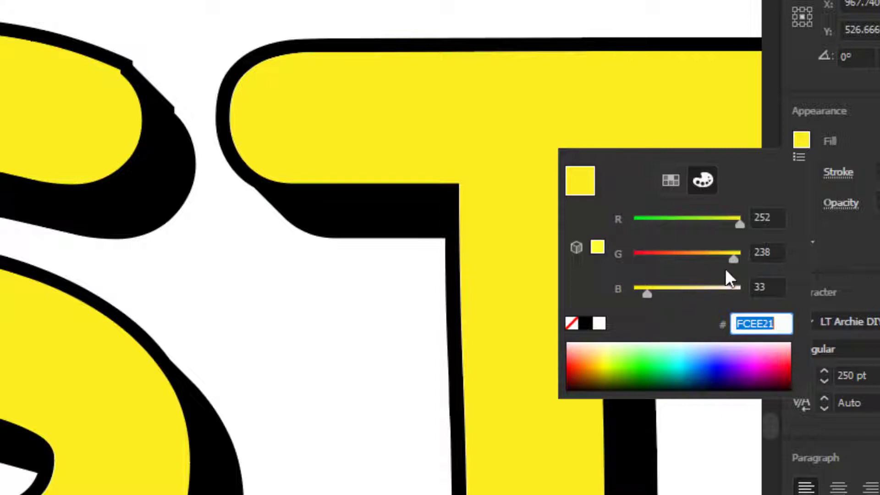
left_click_drag(735, 258, 695, 258)
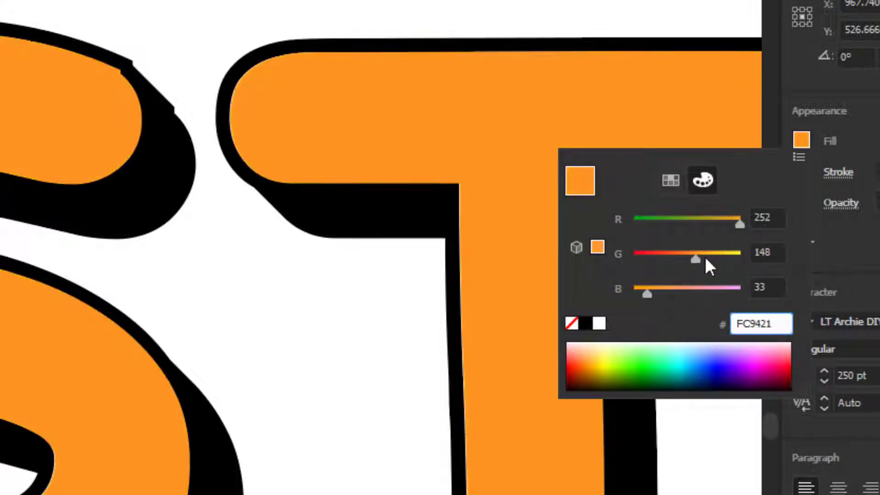
left_click_drag(648, 292, 665, 291)
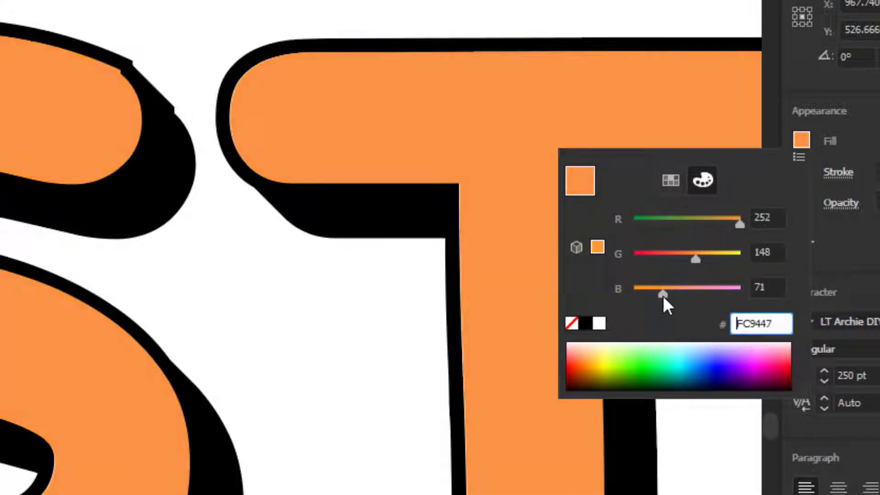
mouse_move(631, 264)
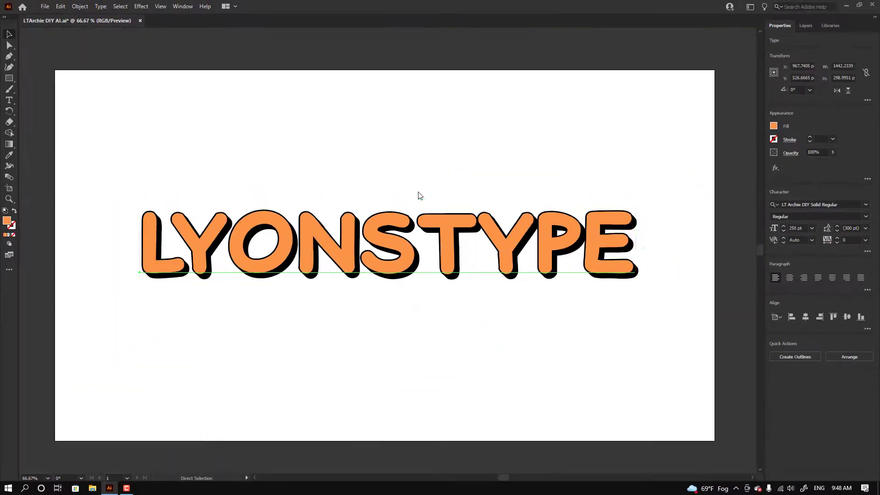
- Show the Layer 2 stripes again and select the striped text object
left_click(806, 26)
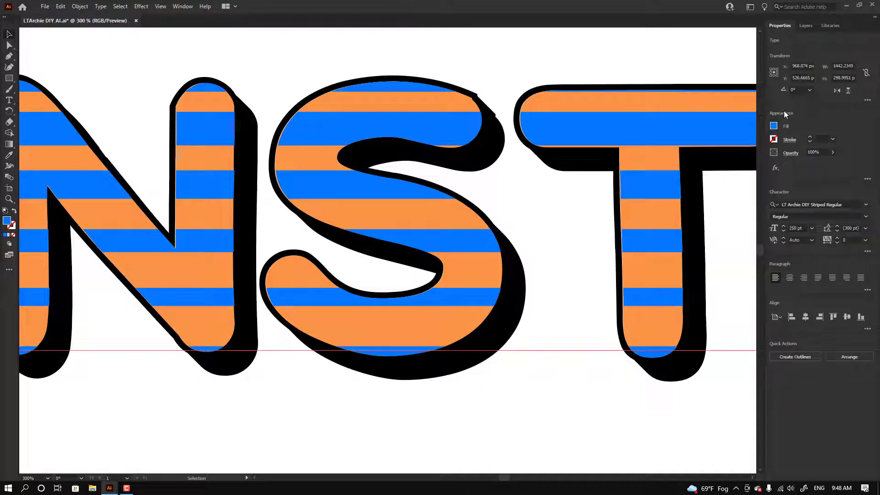
left_click(774, 126)
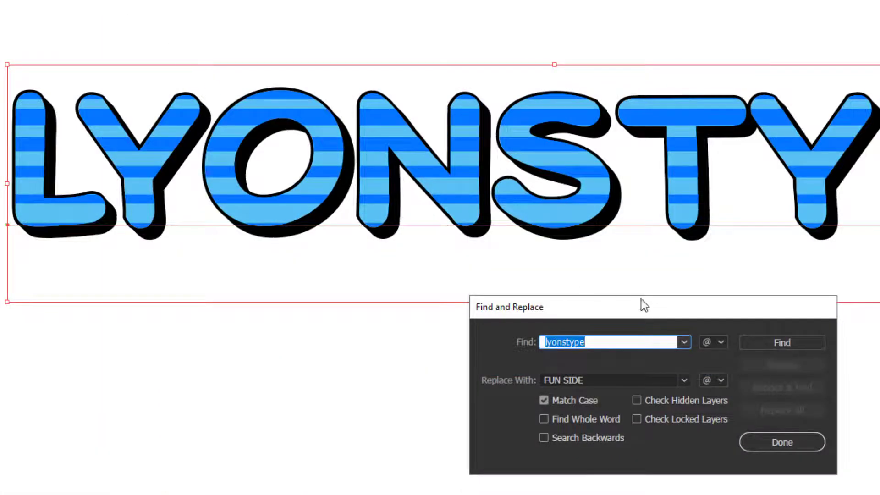
- Replace every lyonstype with FUN SIDE across all text layers, three replacements made
left_click(781, 341)
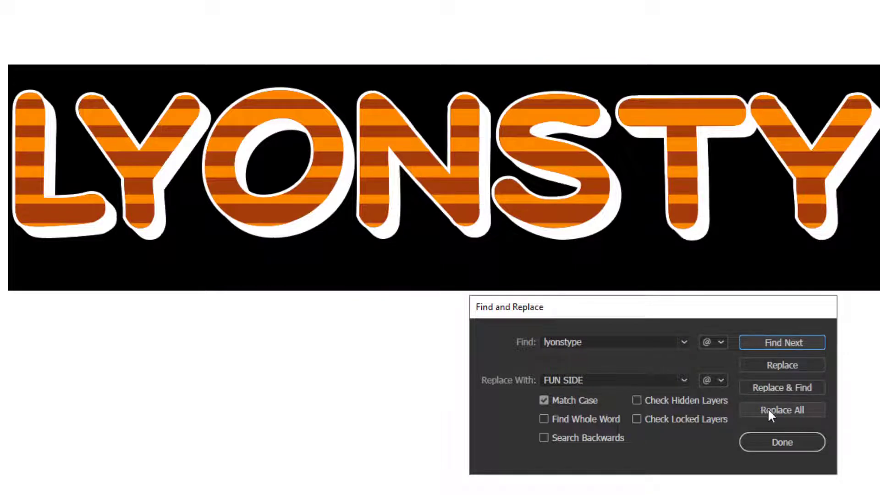
left_click(782, 409)
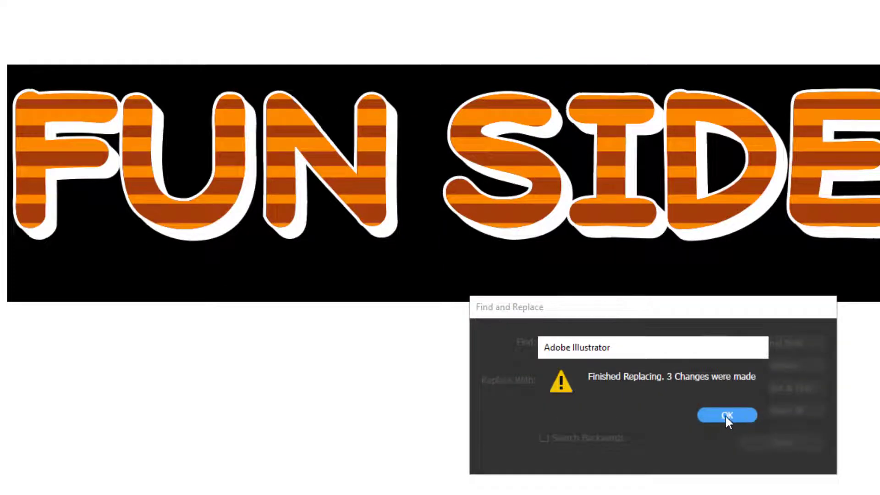
left_click(726, 414)
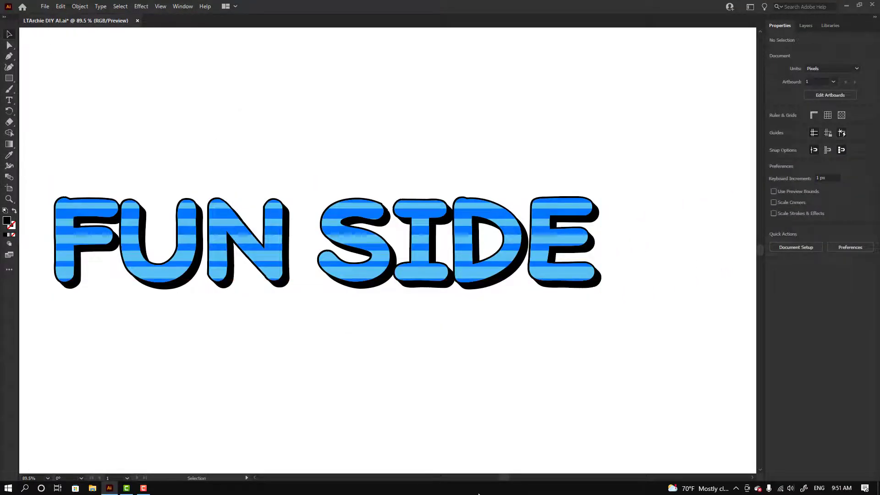